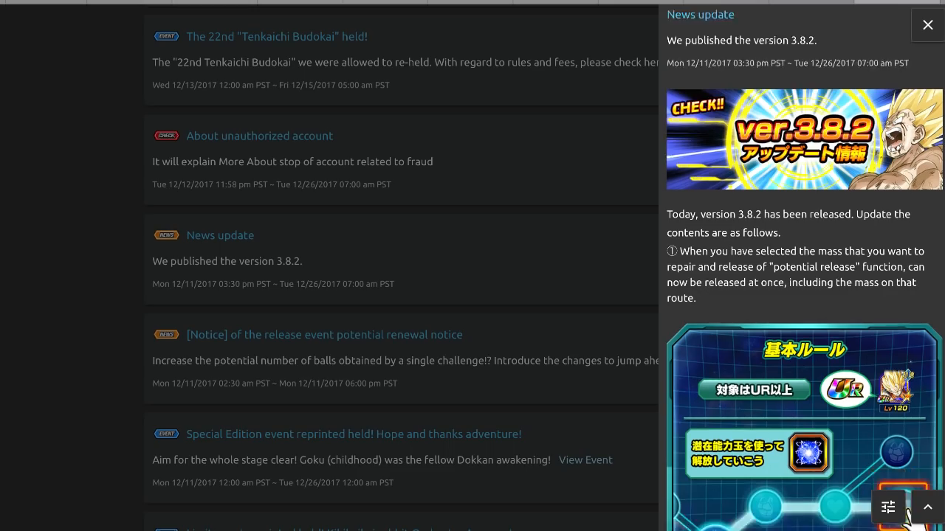
{"action": "scroll", "scroll_direction": "down", "scroll_amount": 3}
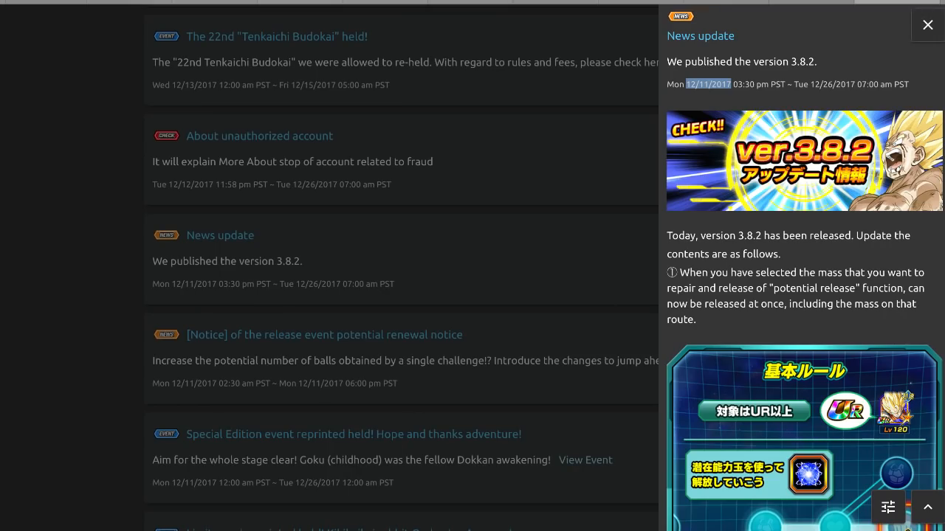
{"action": "scroll", "scroll_direction": "down", "scroll_amount": 3}
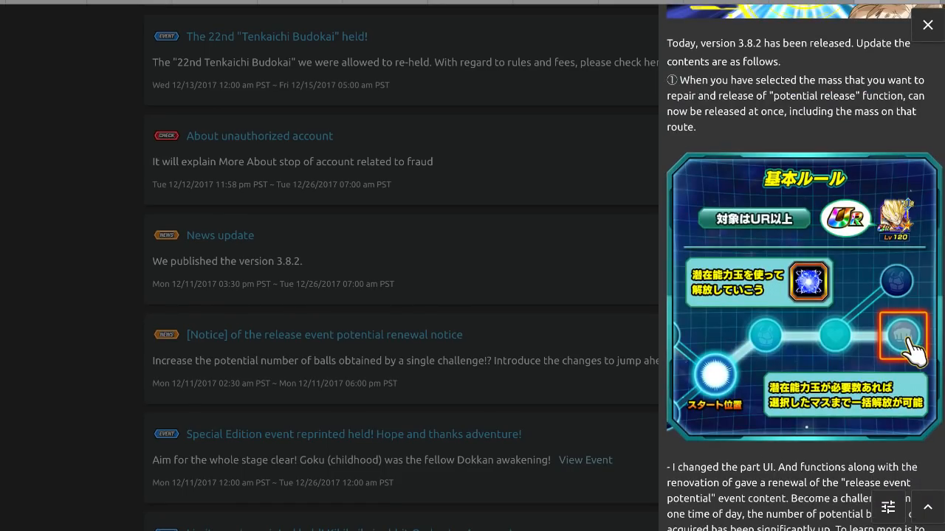